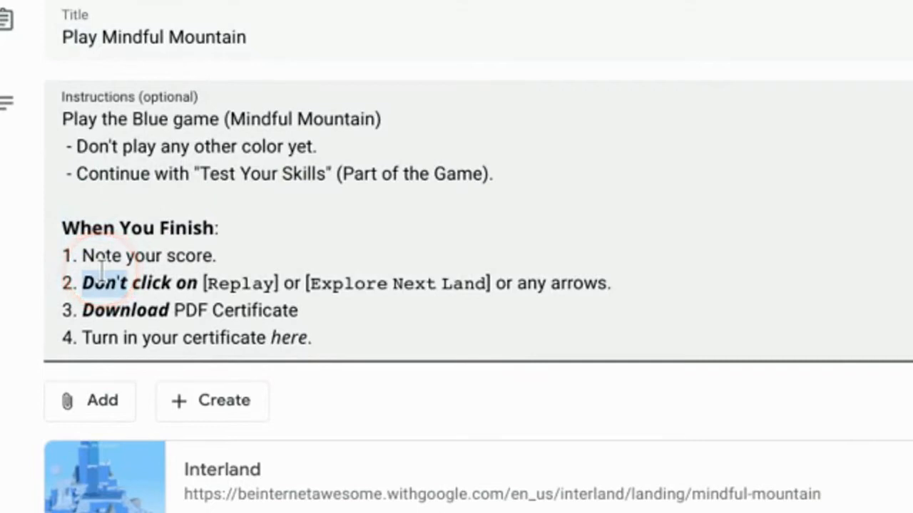
{"action": "mouse_move", "coordinate": [131, 185]}
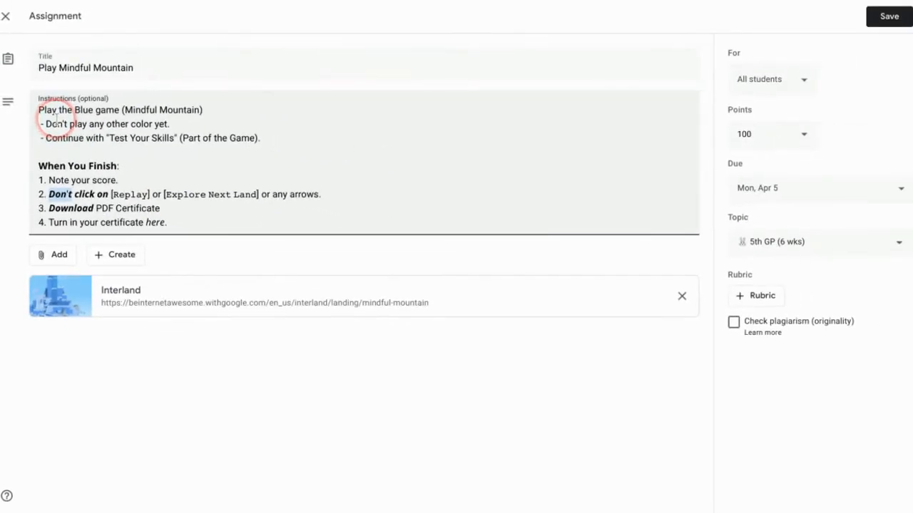
Restyle the title word Play as bold via the GRTF Format > Main submenu.
{"action": "left_click", "coordinate": [44, 68]}
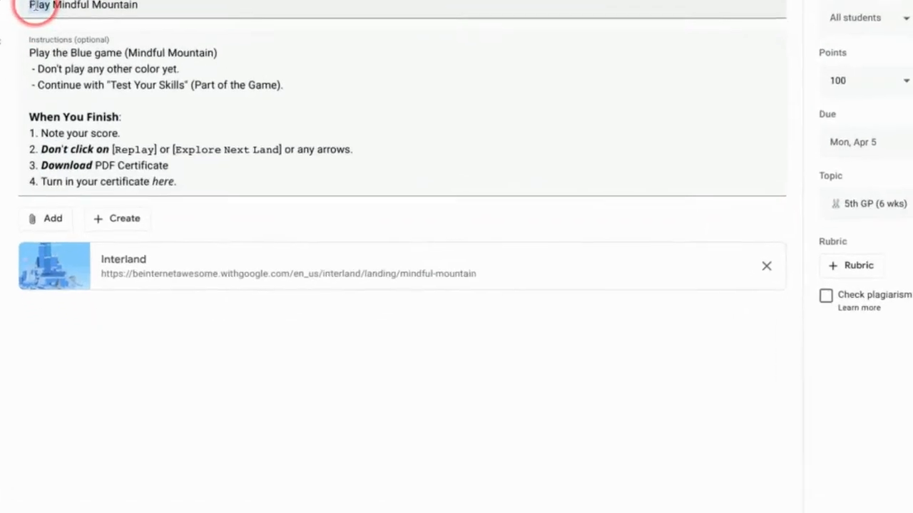
{"action": "right_click", "coordinate": [40, 6]}
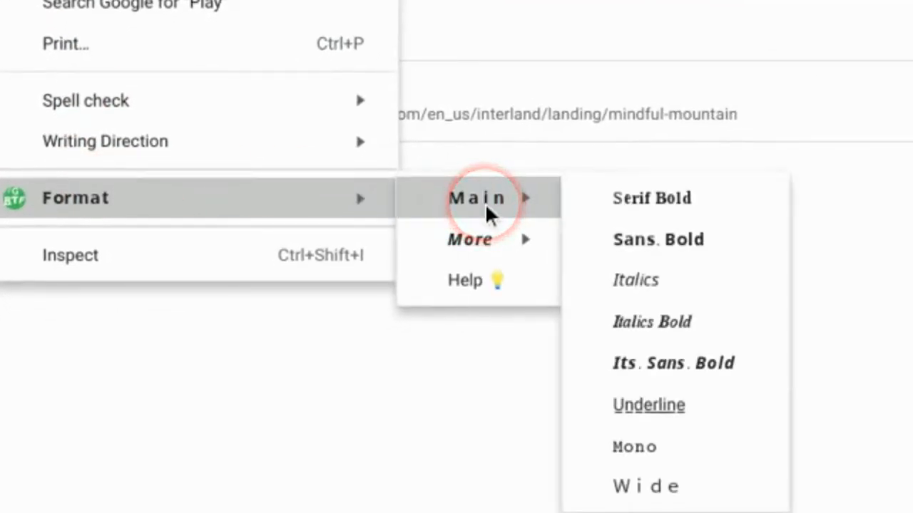
{"action": "mouse_move", "coordinate": [681, 245]}
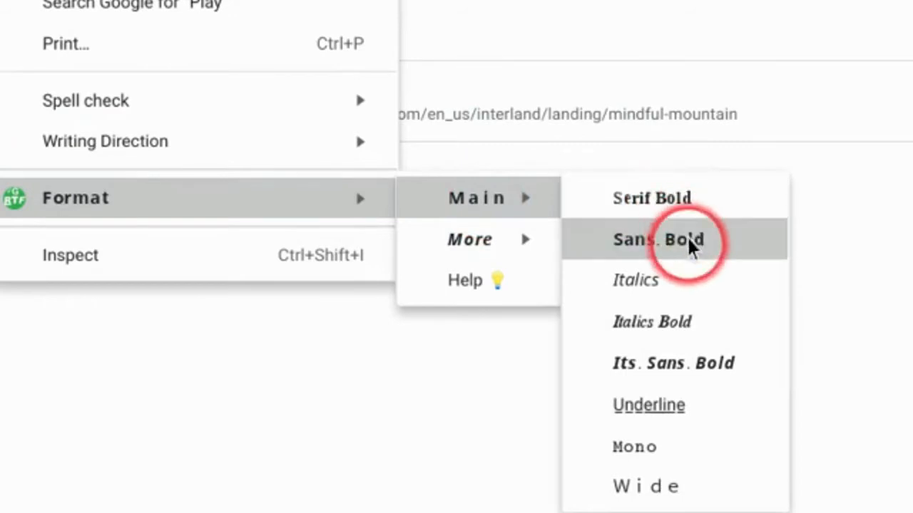
{"action": "mouse_move", "coordinate": [673, 363]}
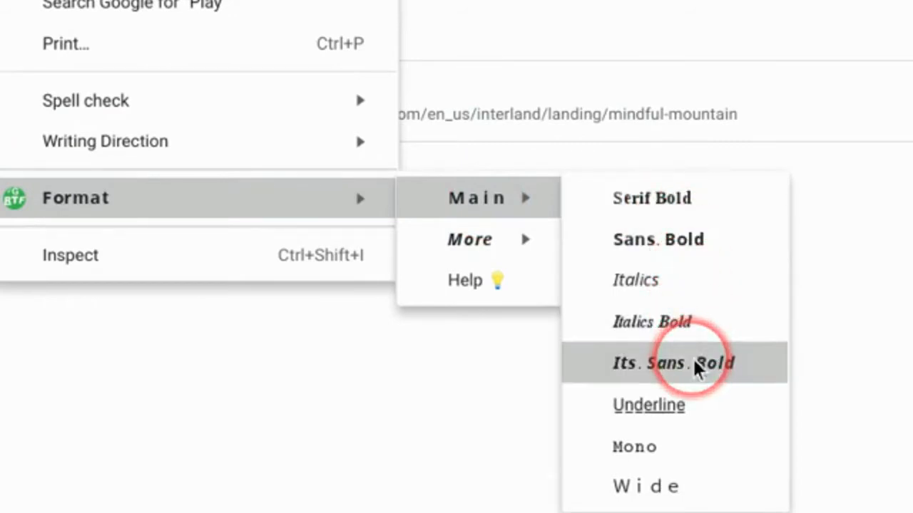
{"action": "mouse_move", "coordinate": [706, 488]}
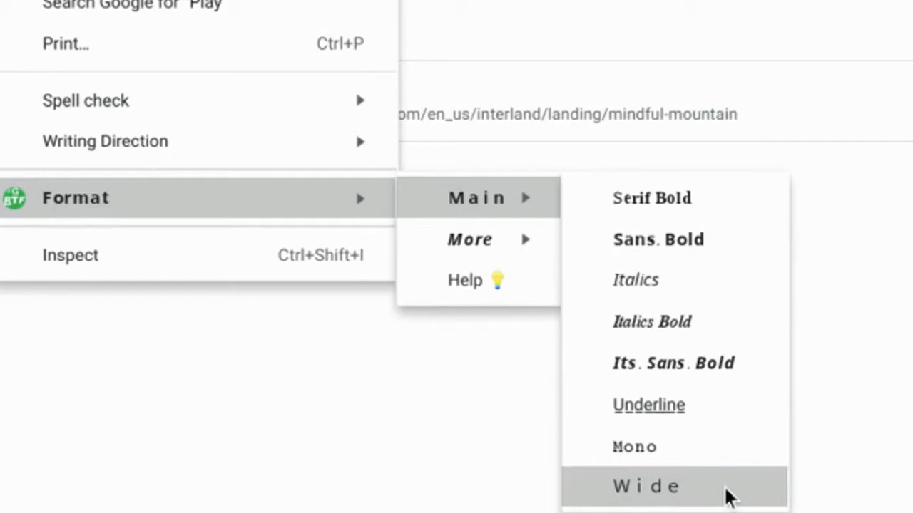
{"action": "left_click", "coordinate": [646, 486]}
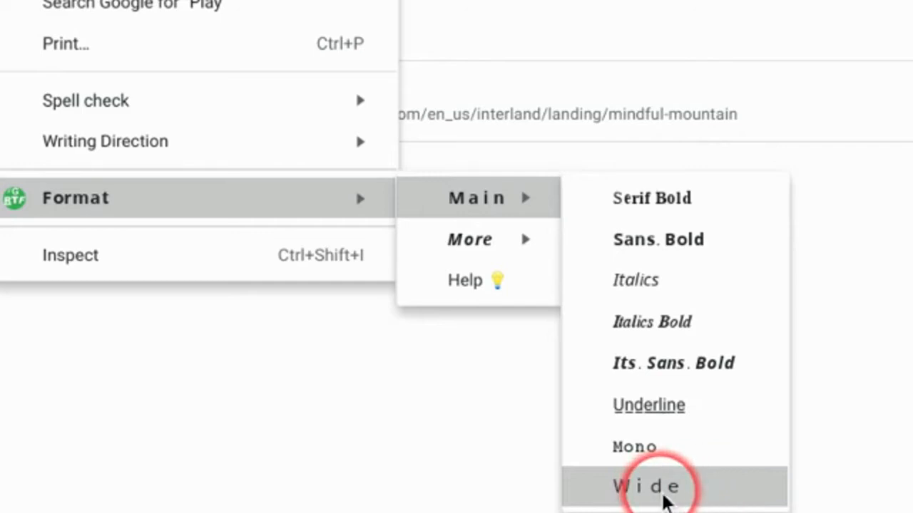
{"action": "mouse_move", "coordinate": [469, 239]}
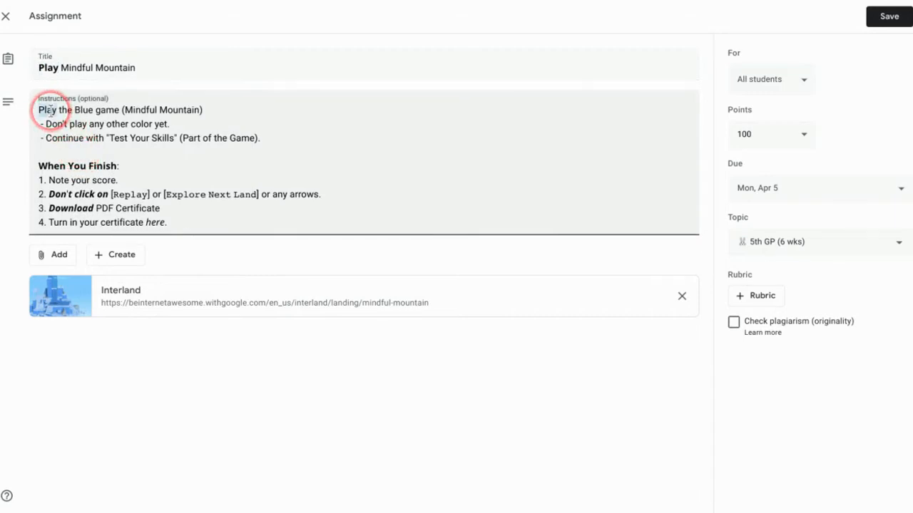
Paste bold Play into the instructions' first line and bring up styles for Blue.
{"action": "right_click", "coordinate": [48, 110]}
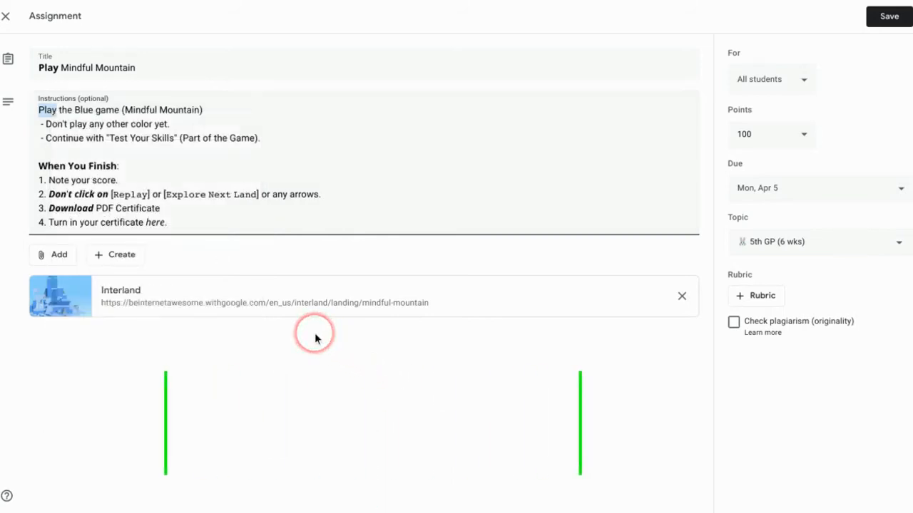
{"action": "key", "text": "ctrl+v"}
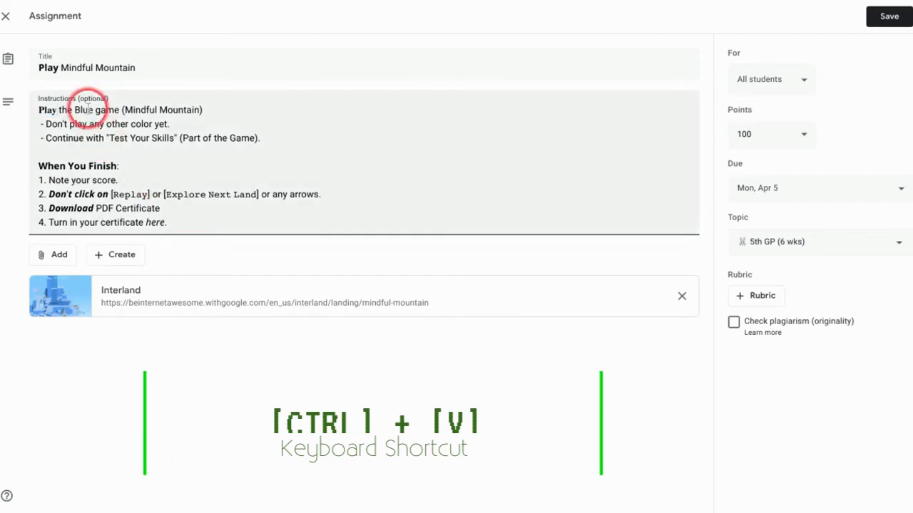
{"action": "right_click", "coordinate": [83, 110]}
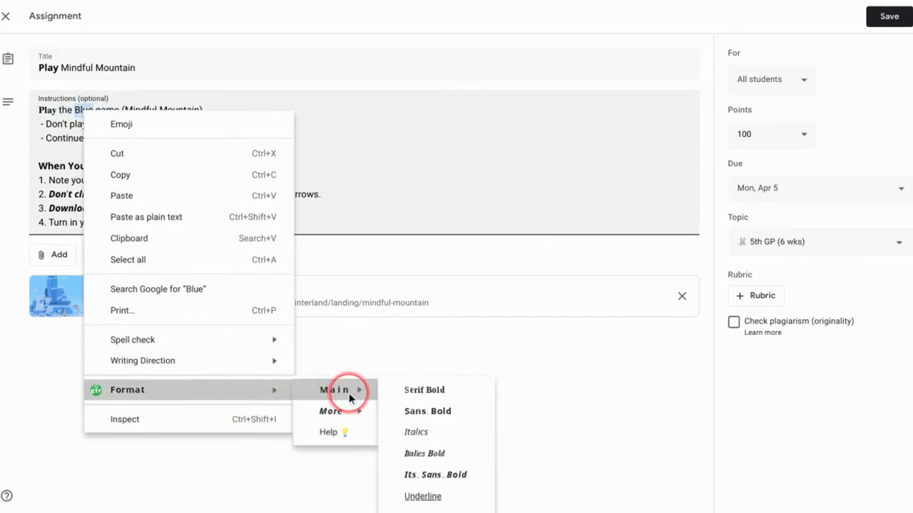
{"action": "mouse_move", "coordinate": [435, 454]}
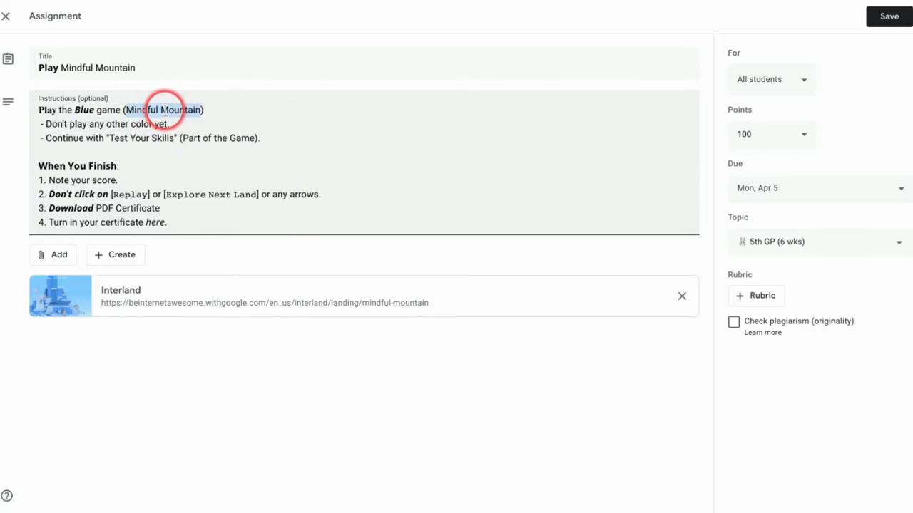
Replace Mindful Mountain in the instructions with its italic Unicode version.
{"action": "right_click", "coordinate": [164, 110]}
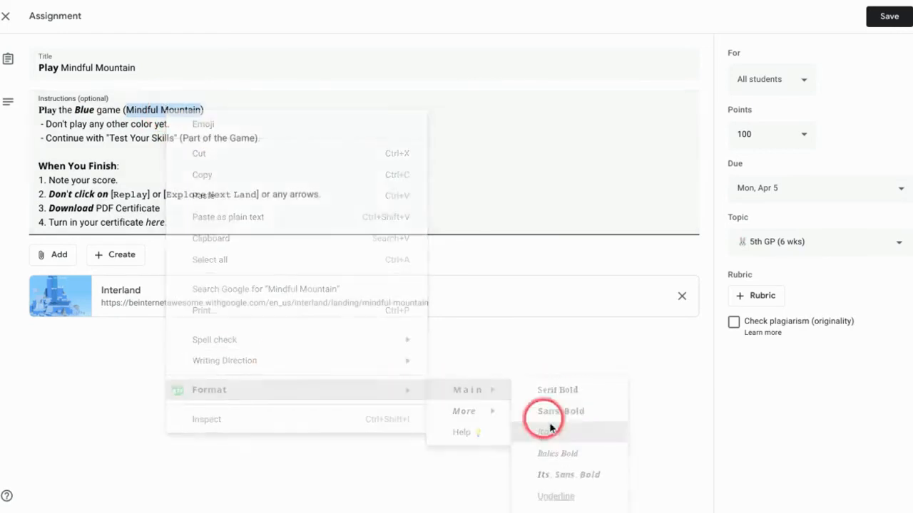
{"action": "mouse_move", "coordinate": [220, 199]}
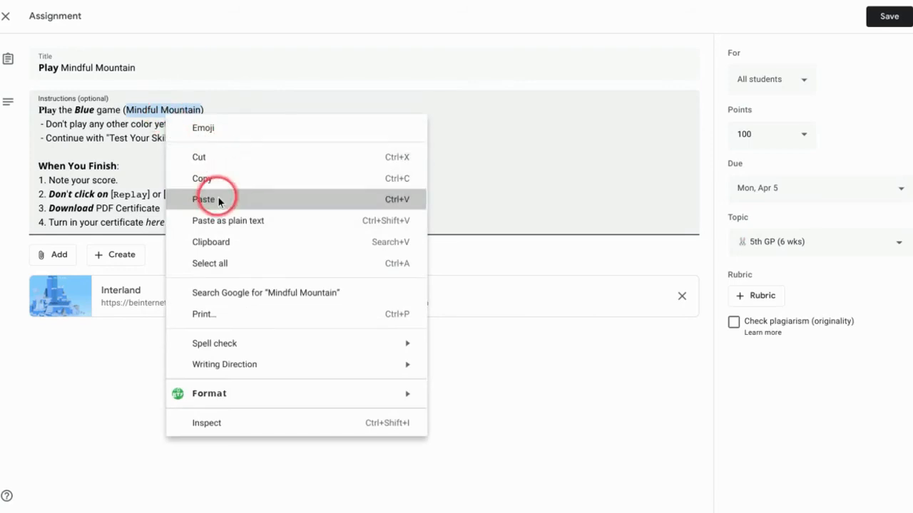
{"action": "left_click", "coordinate": [203, 200]}
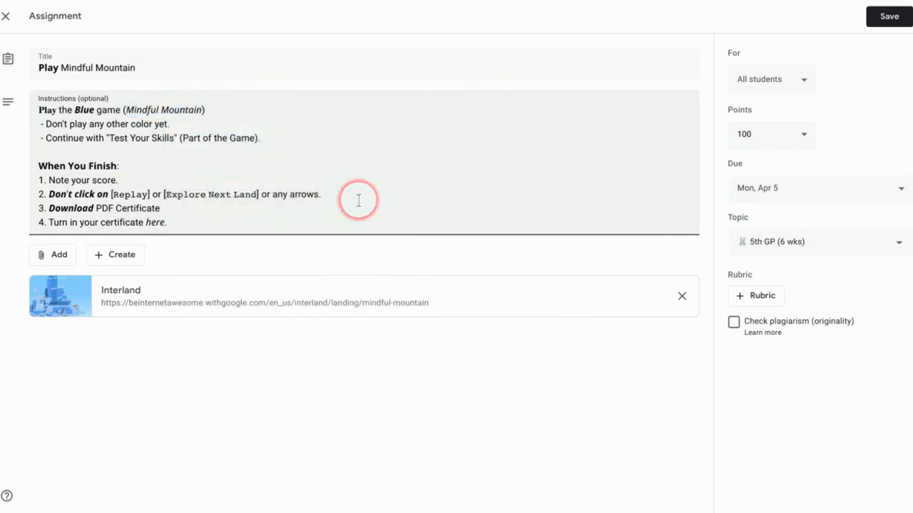
{"action": "mouse_move", "coordinate": [66, 137]}
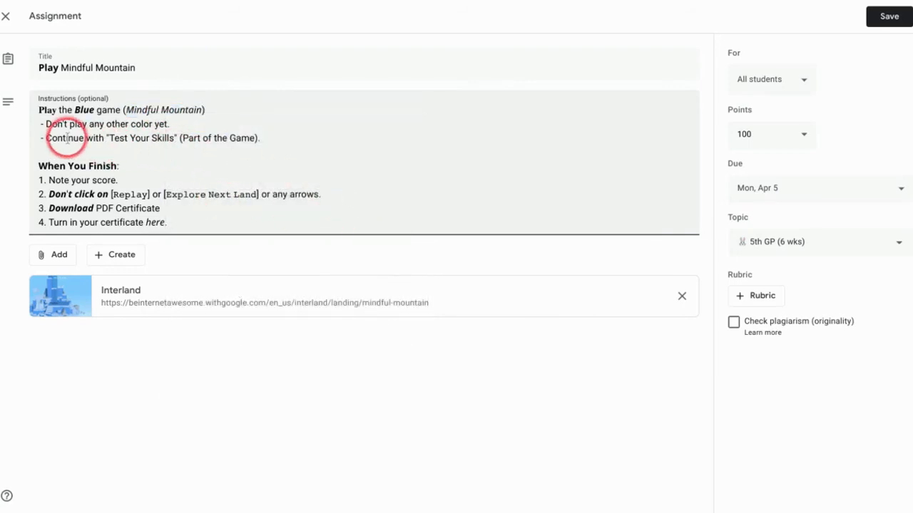